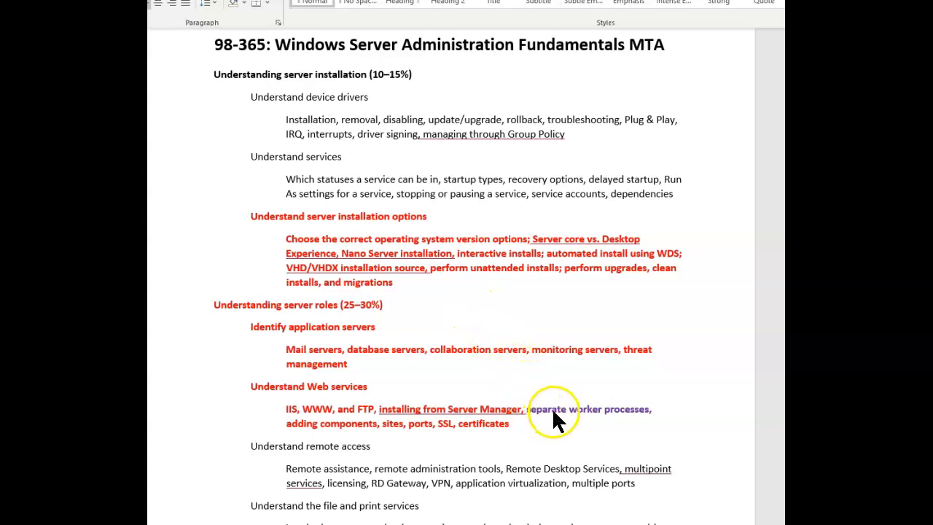
mouse_move(644, 422)
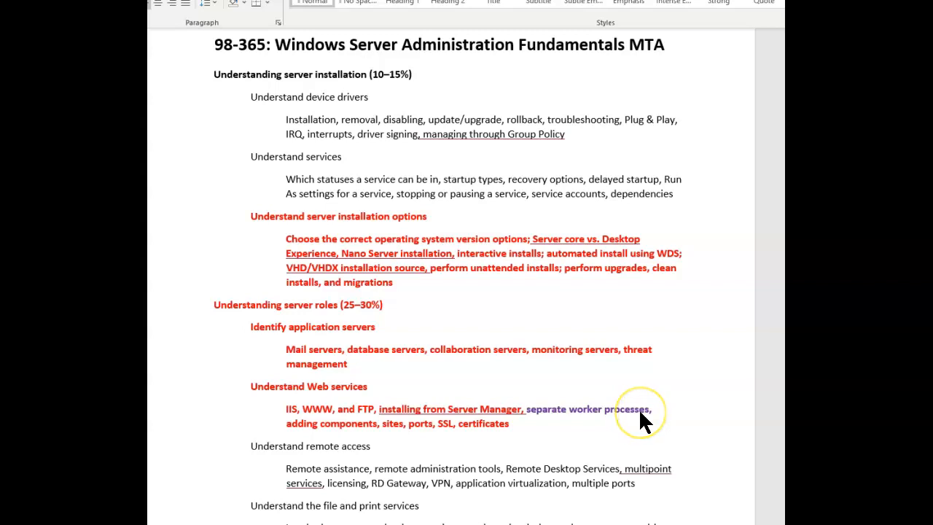
mouse_move(645, 421)
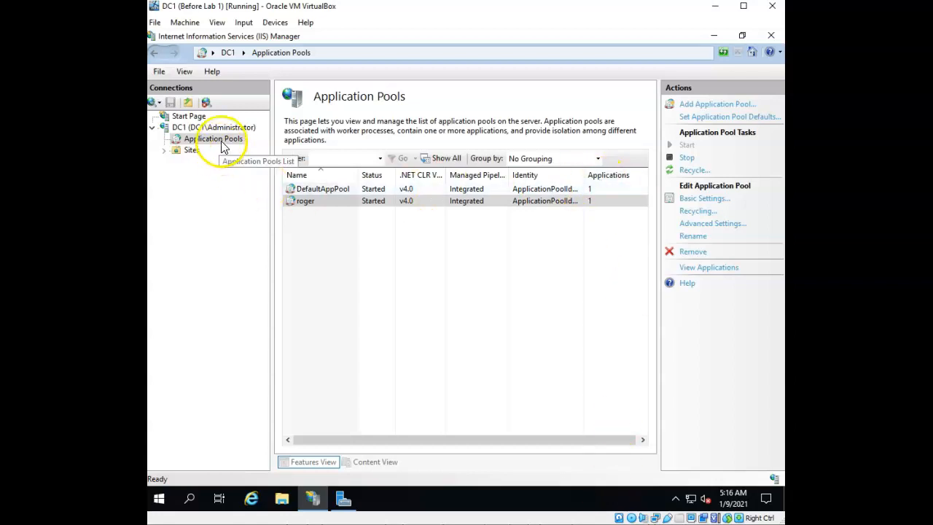
mouse_move(193, 149)
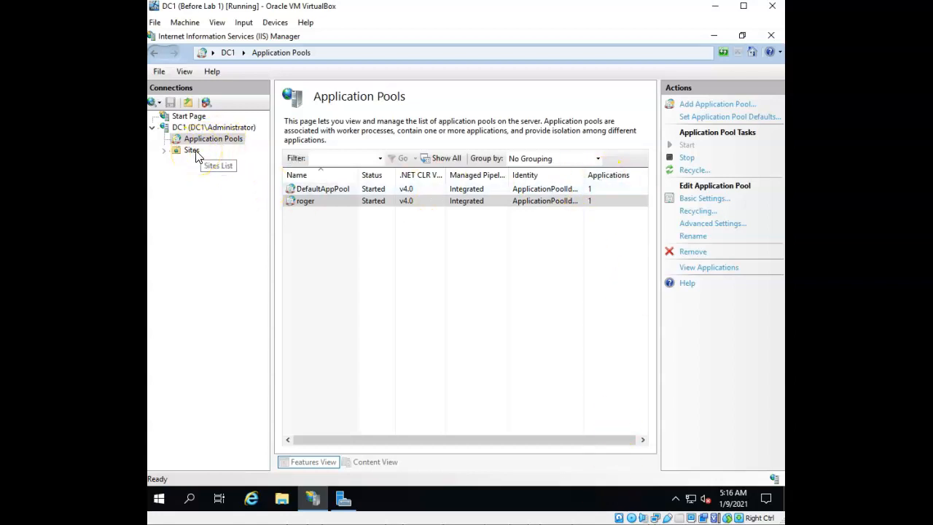
Add a new application pool named Internal from the Application Pools node.
left_click(192, 150)
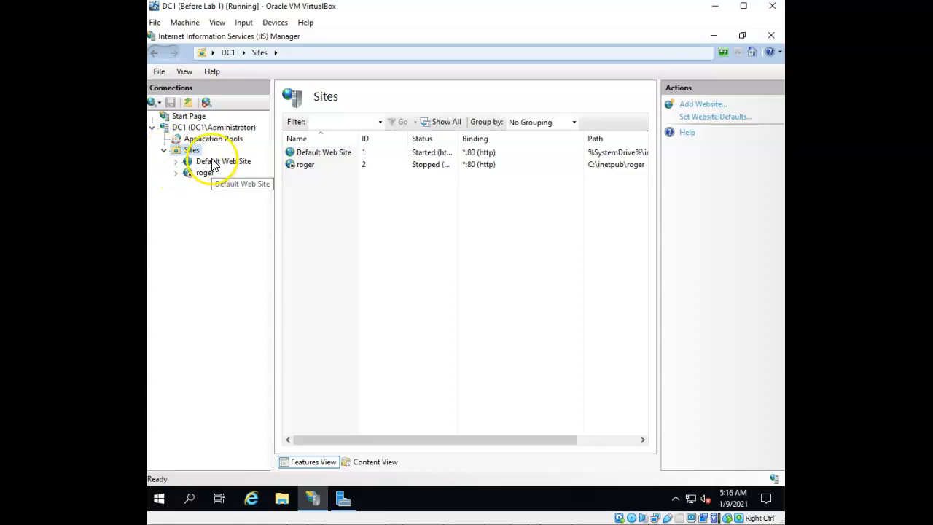
mouse_move(261, 167)
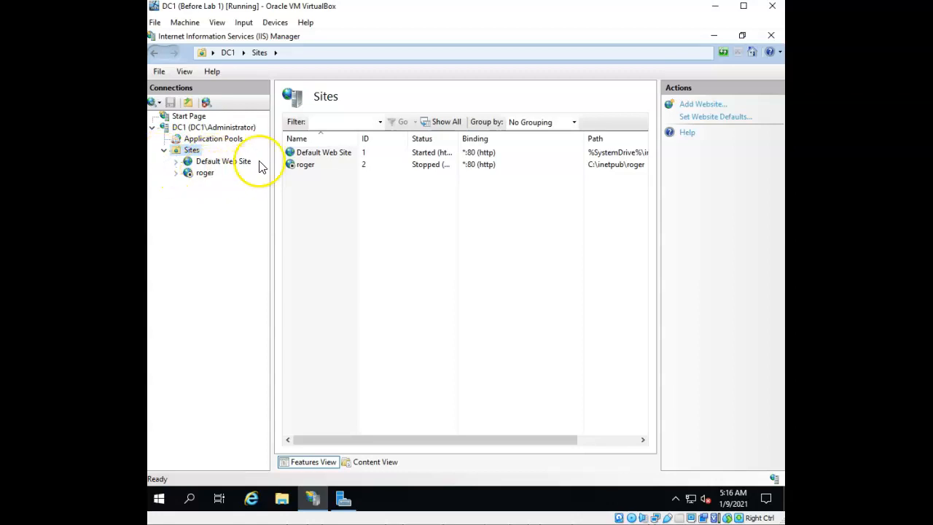
left_click(213, 138)
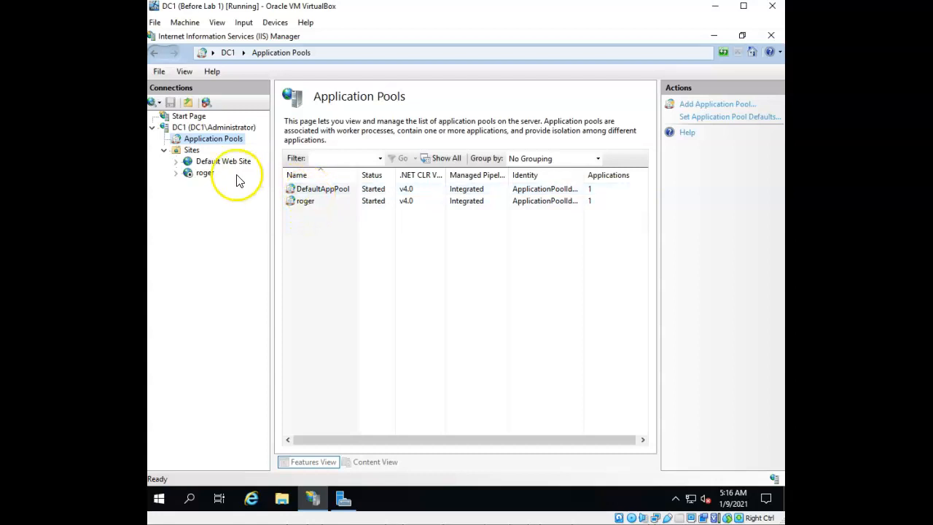
mouse_move(226, 160)
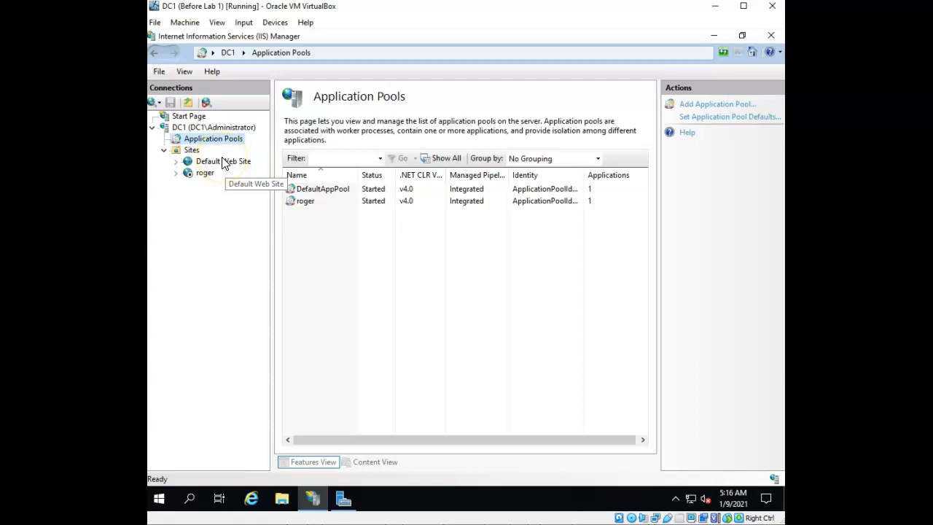
mouse_move(268, 172)
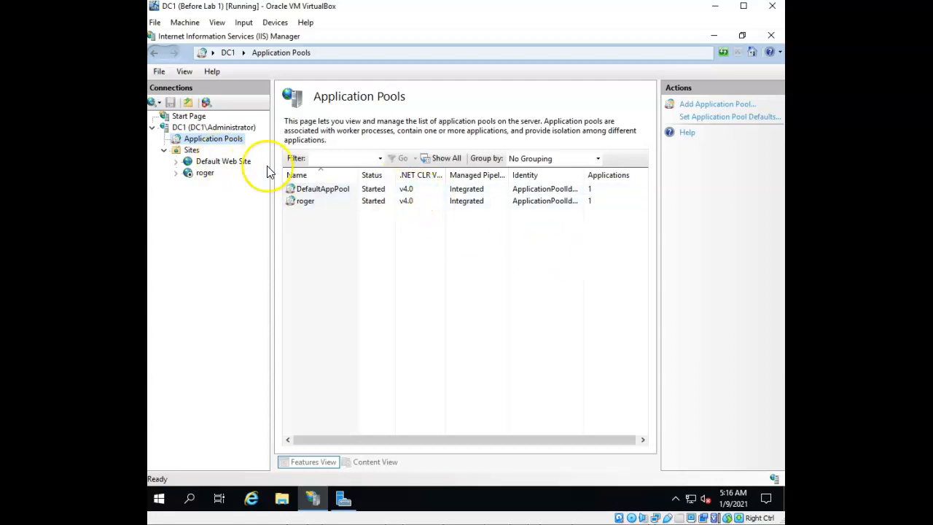
right_click(213, 138)
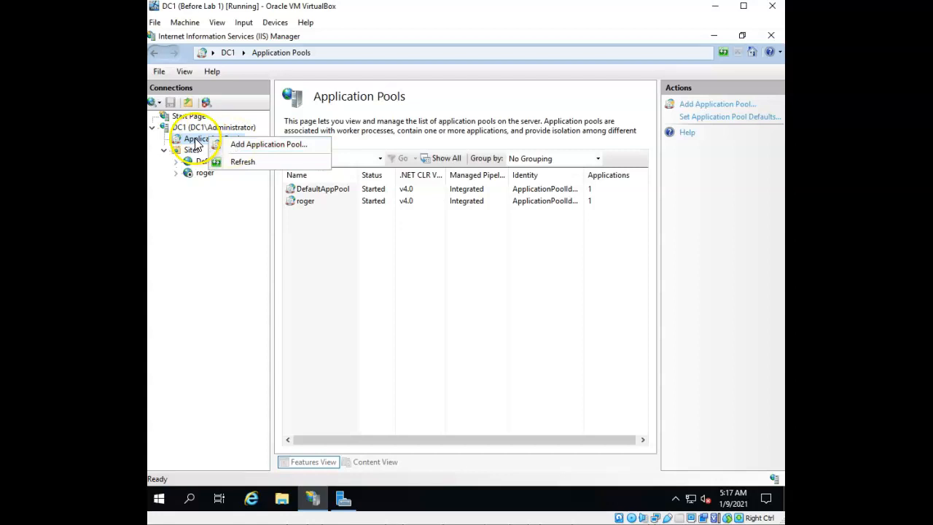
left_click(268, 145)
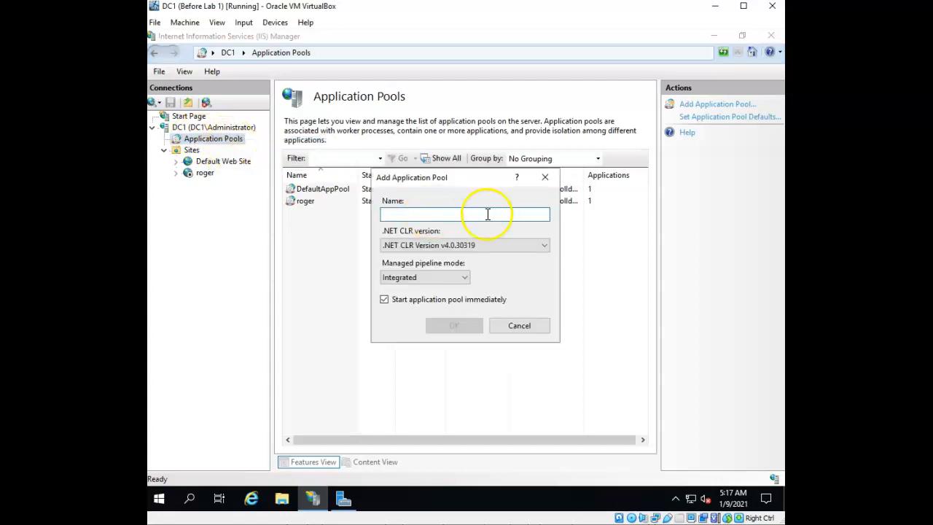
type("Inter")
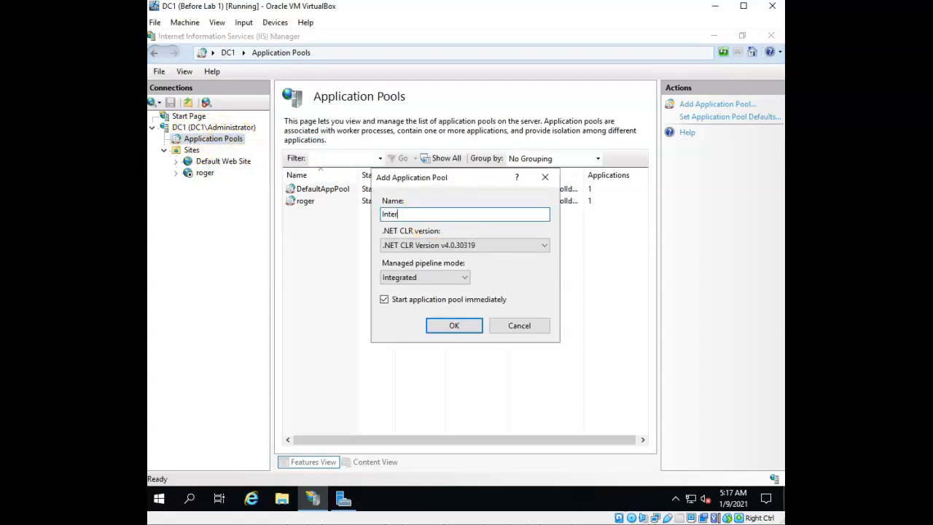
type("nal")
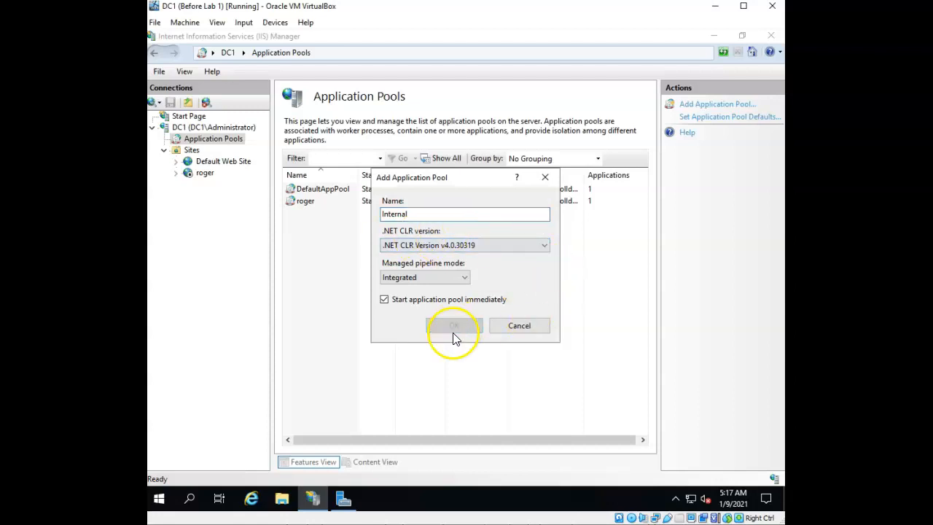
left_click(454, 325)
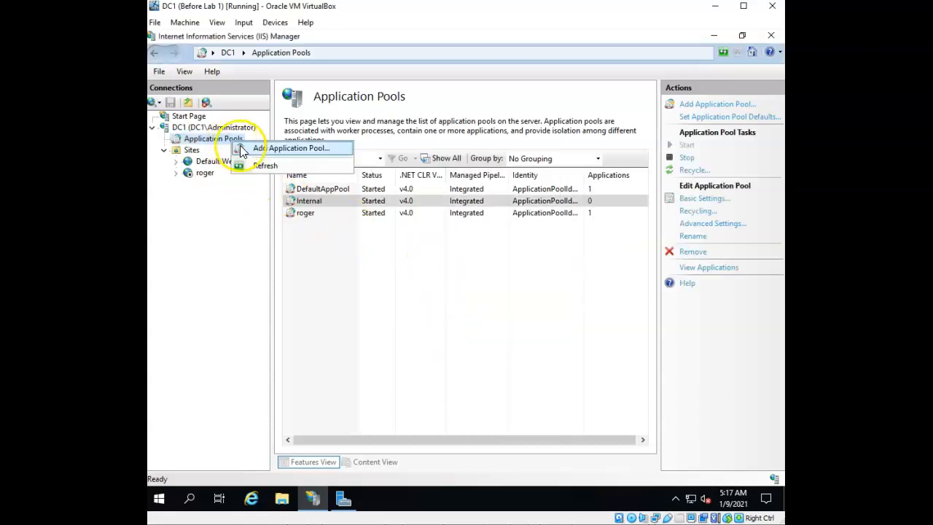
Add a second application pool named External.
left_click(299, 147)
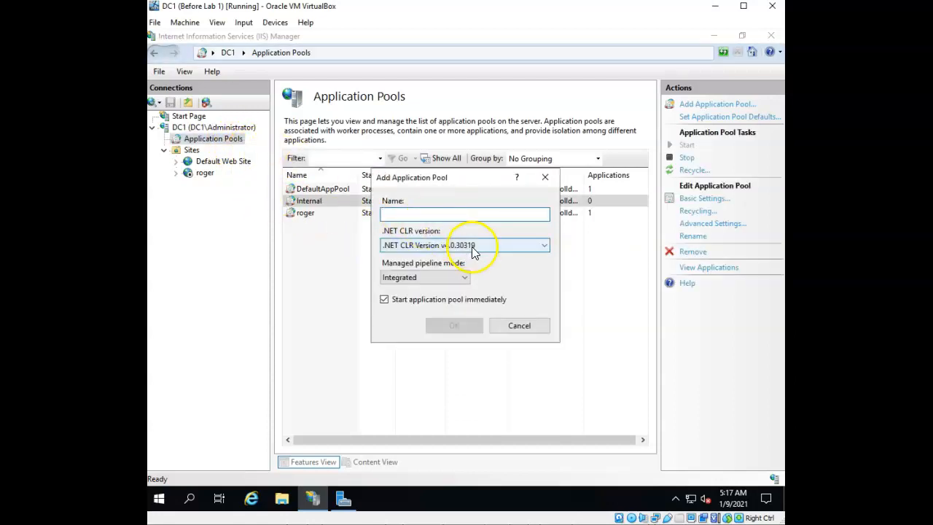
type("External")
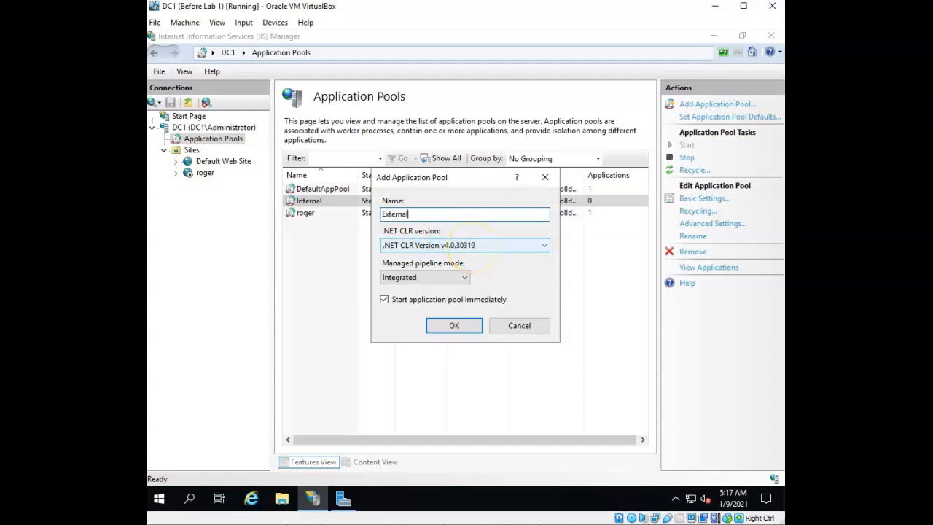
left_click(453, 325)
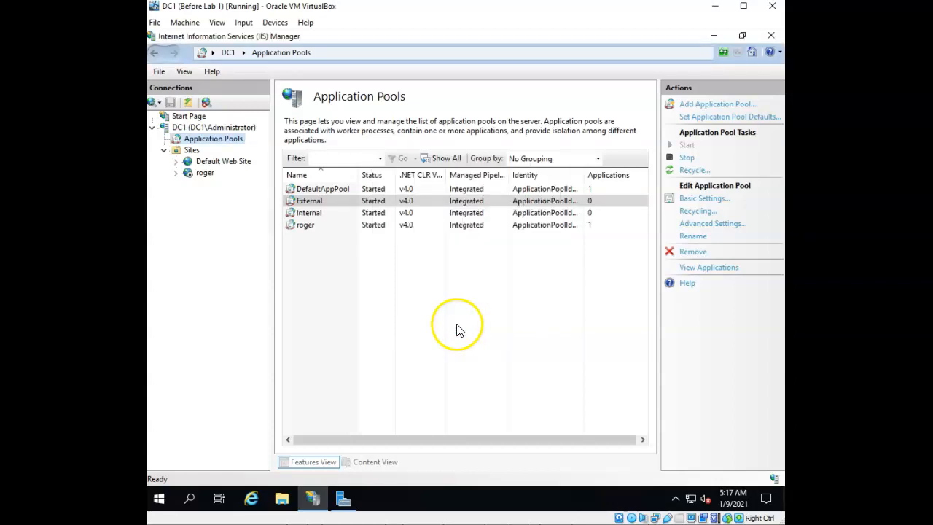
Start a new website named Geroge from the Sites node.
right_click(192, 148)
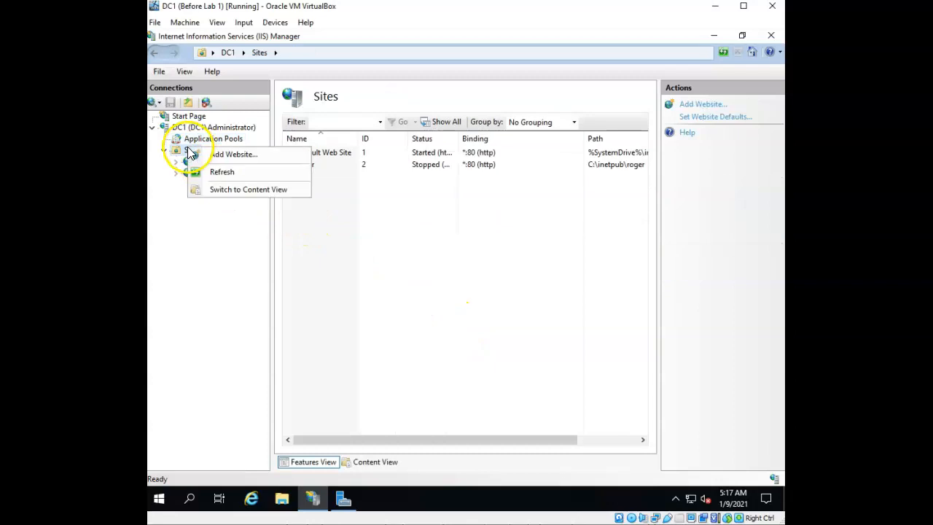
left_click(233, 155)
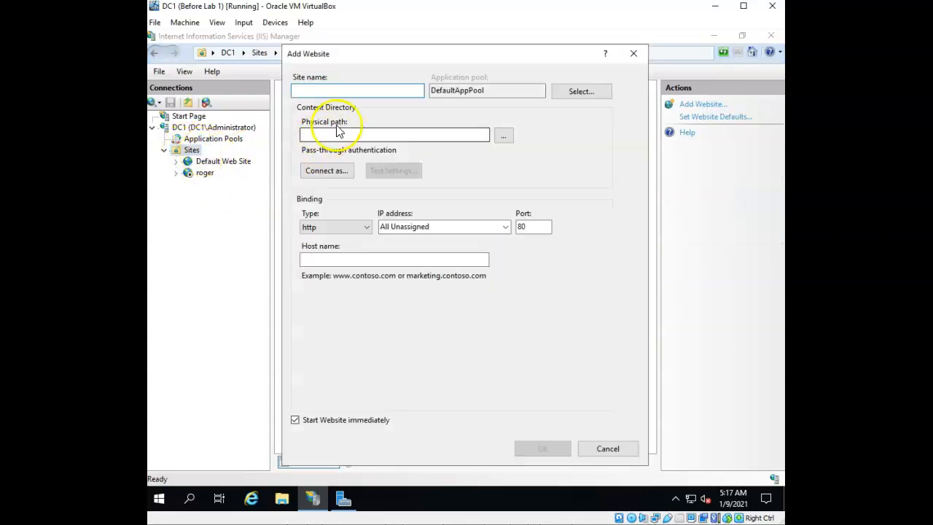
mouse_move(361, 109)
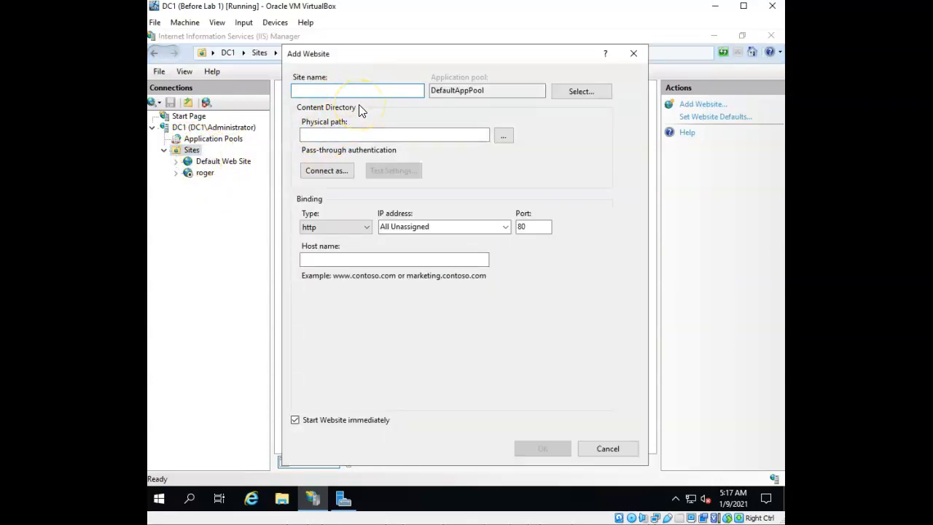
type("Ger")
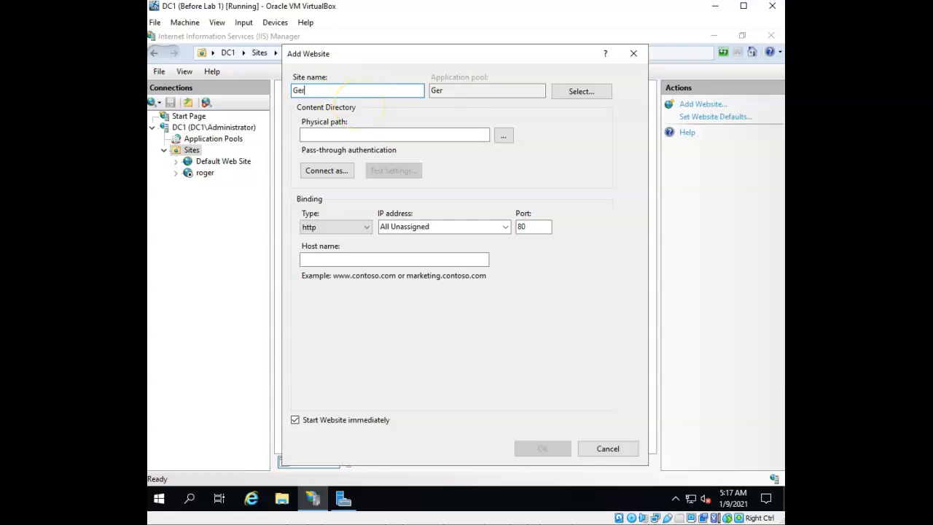
type("oge")
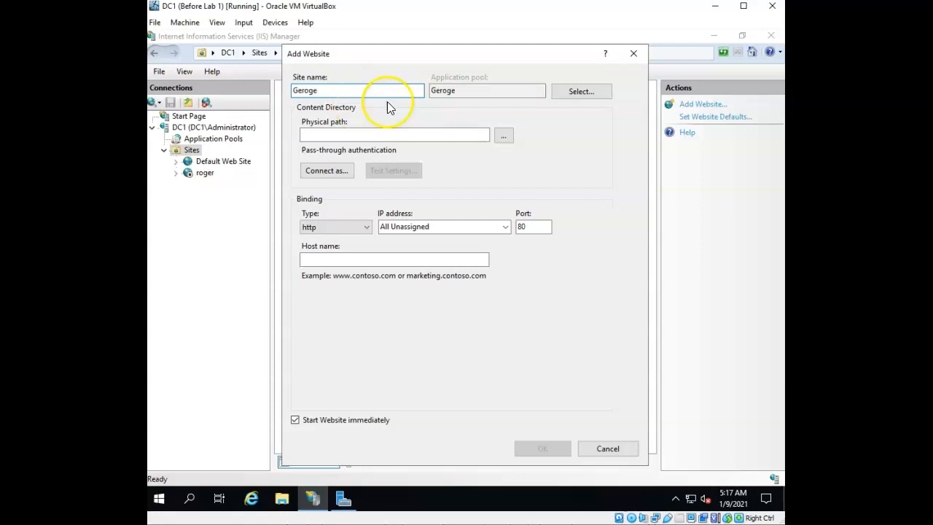
Assign Geroge the Internal application pool, then discard the site draft.
left_click(580, 91)
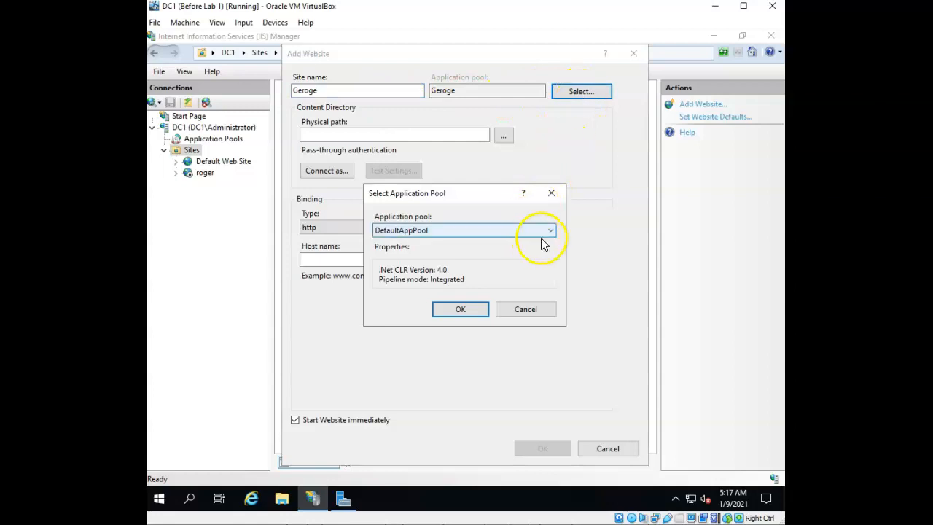
left_click(549, 230)
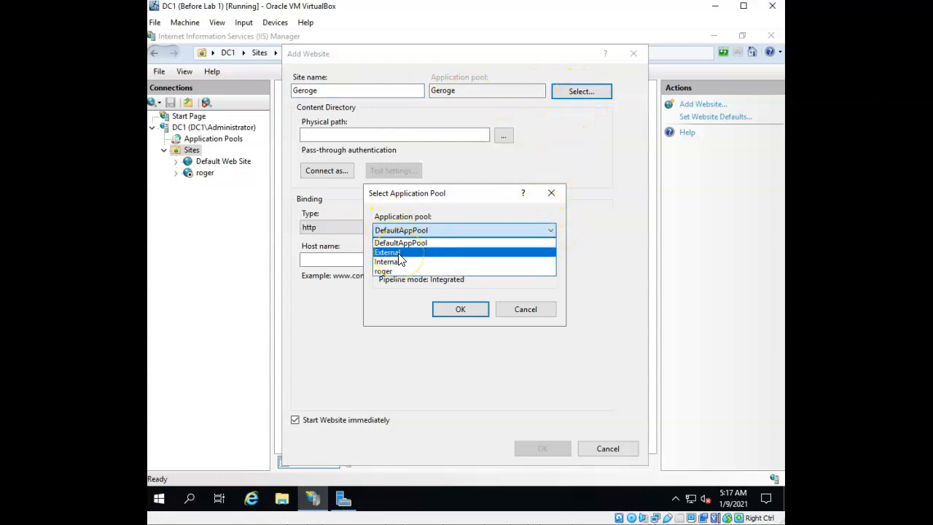
left_click(388, 262)
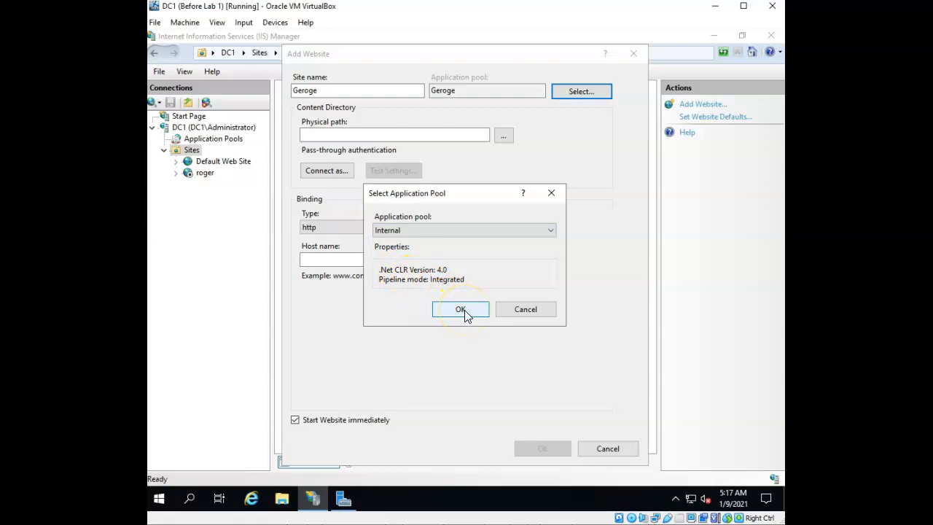
left_click(461, 309)
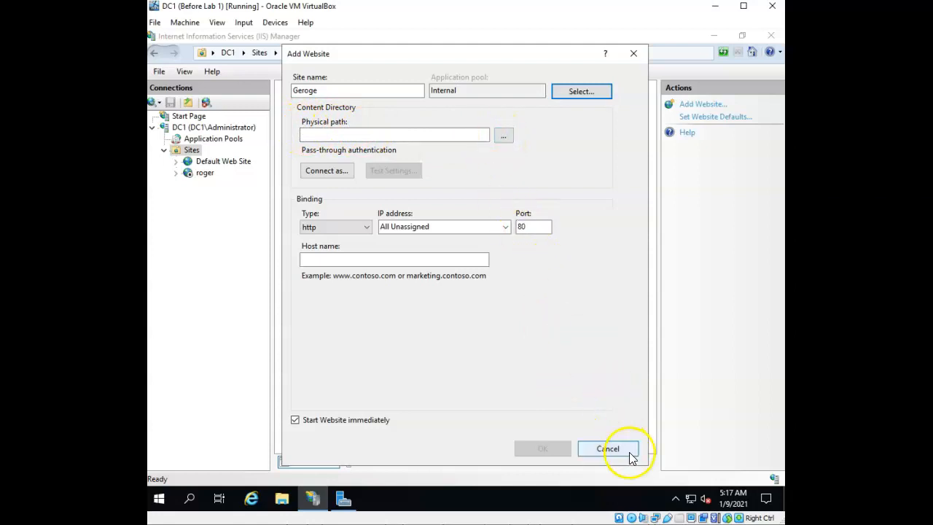
left_click(608, 449)
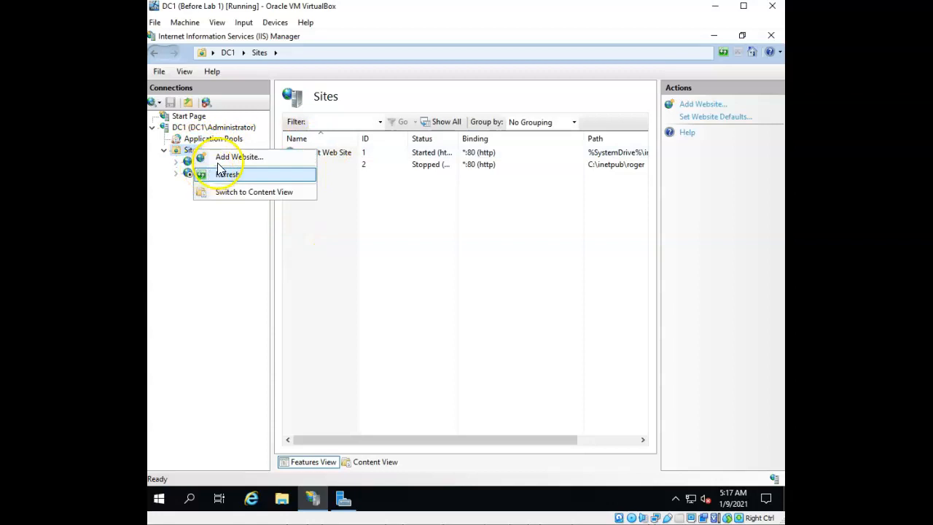
Start a website draft named Fred and abandon it.
left_click(239, 158)
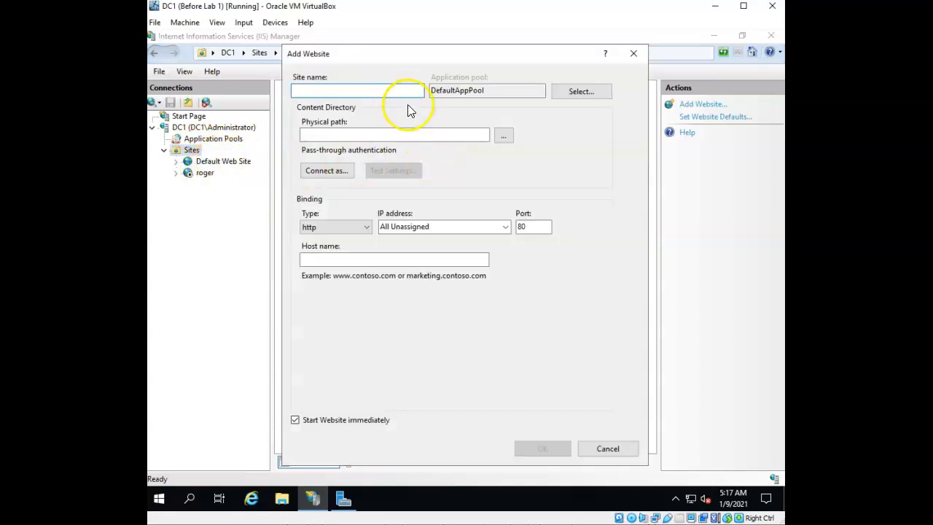
type("Fred")
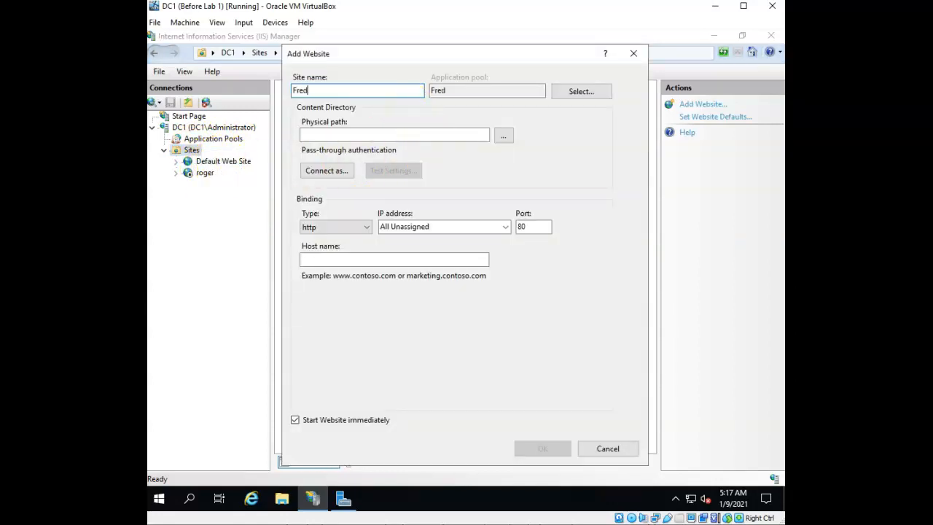
left_click(580, 90)
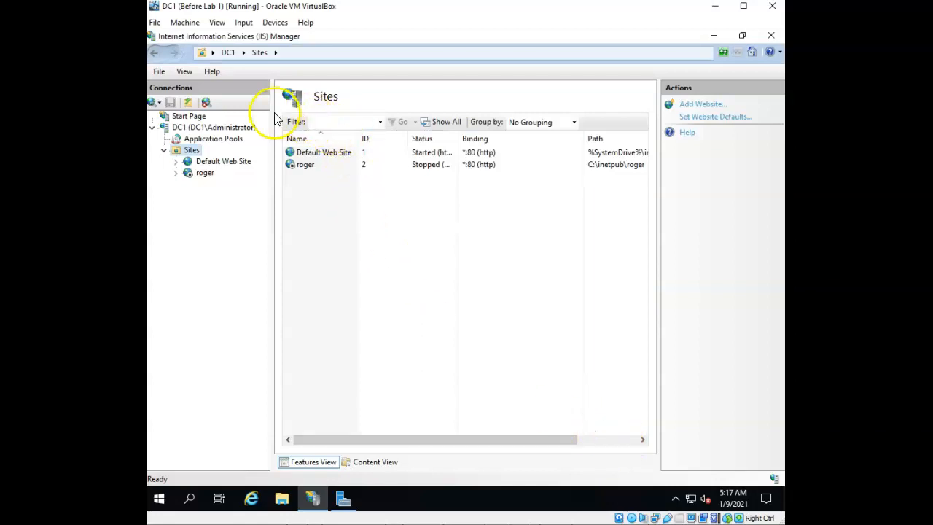
Create a hotdog.com website draft assigned to the External application pool.
right_click(192, 148)
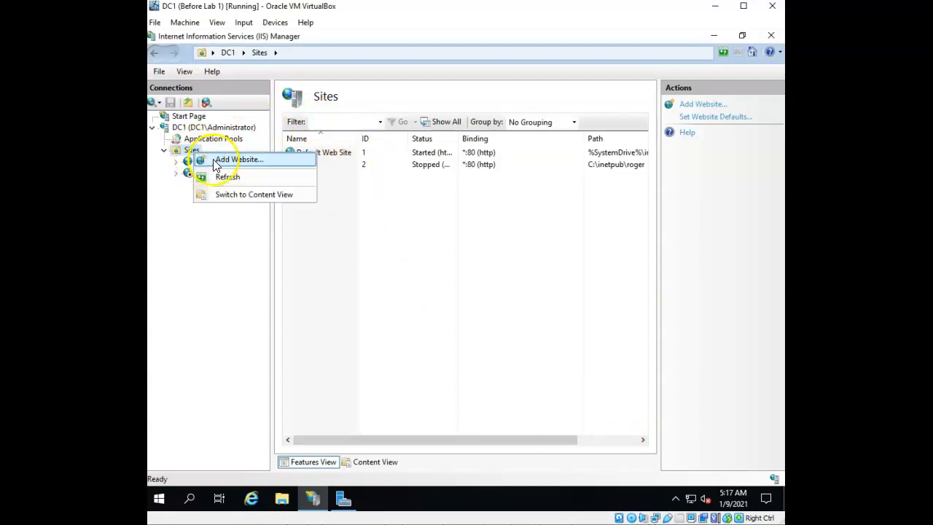
left_click(239, 158)
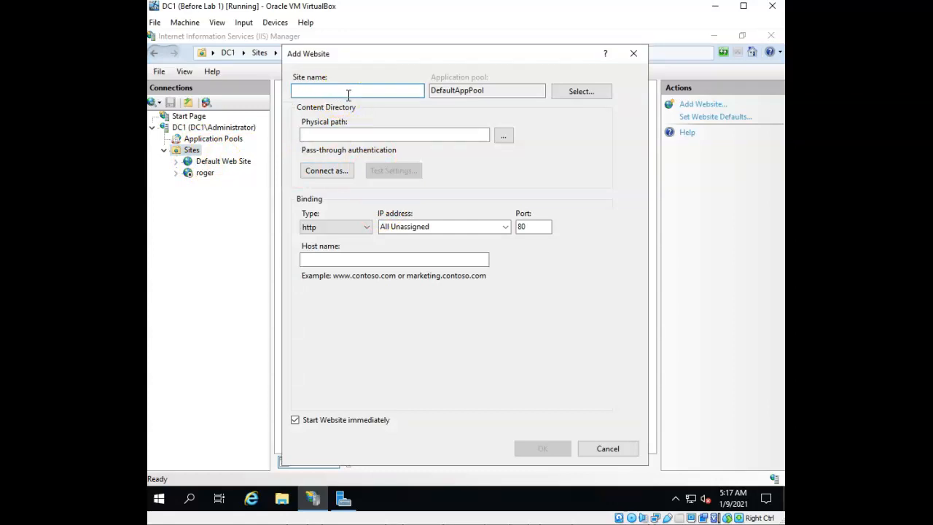
type("hotdog")
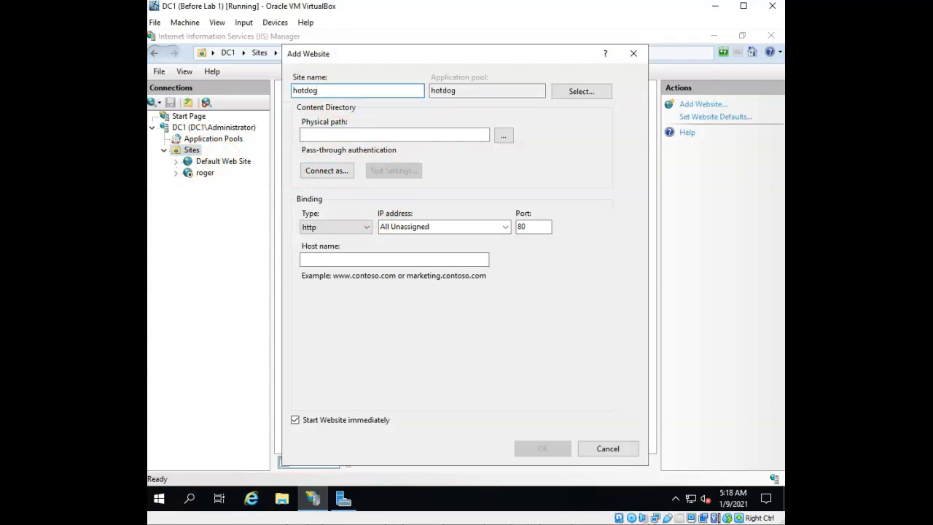
type(".com")
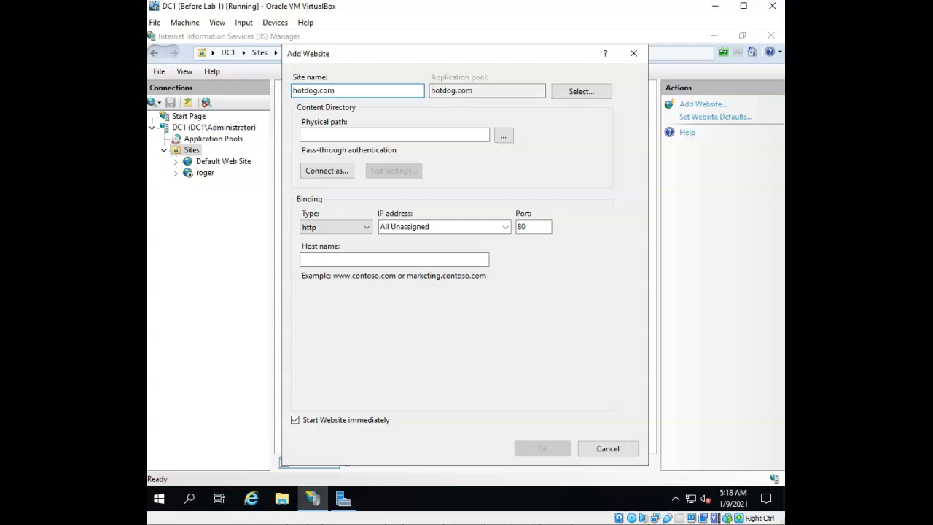
left_click(580, 90)
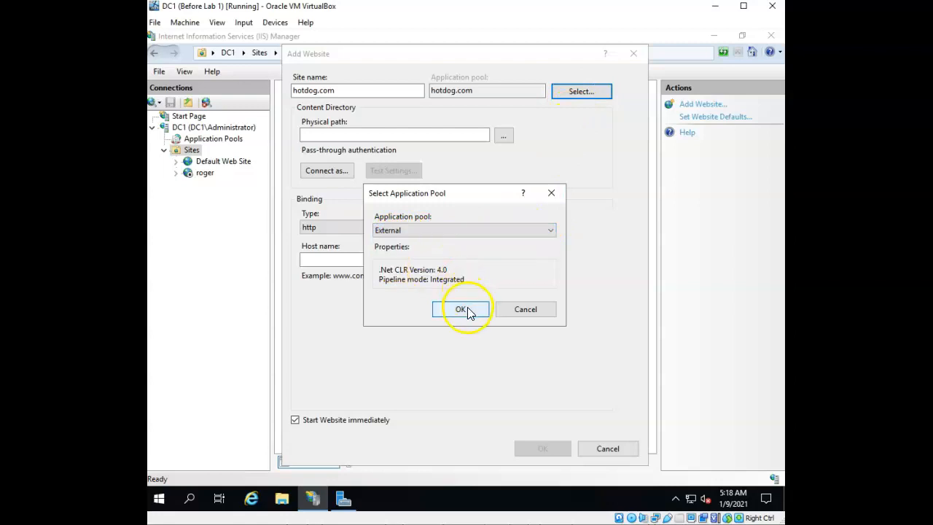
left_click(461, 309)
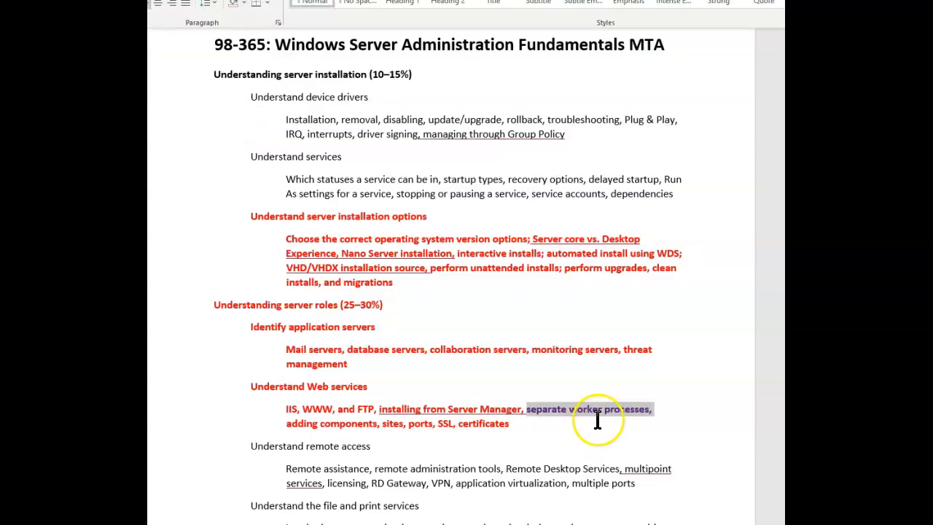
mouse_move(588, 437)
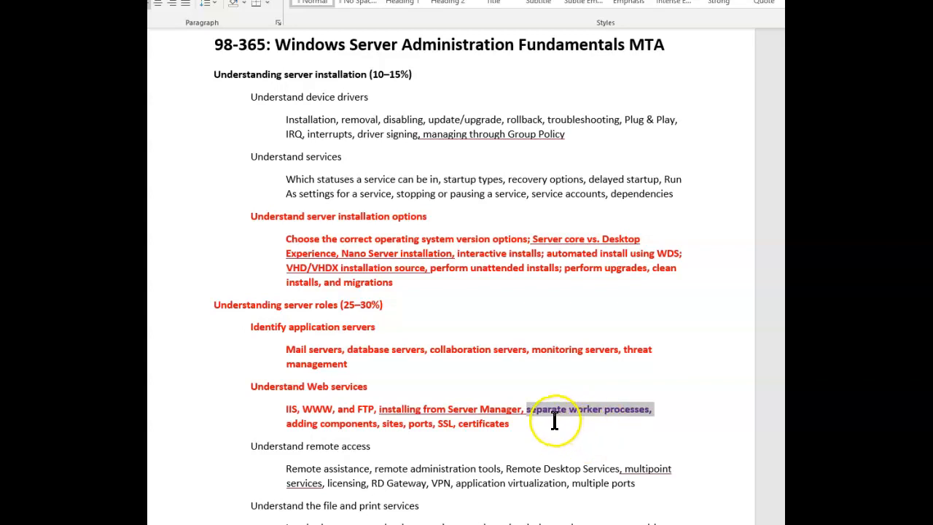
Deselect the 'separate worker processes' text in the Word exam objectives.
left_click(554, 408)
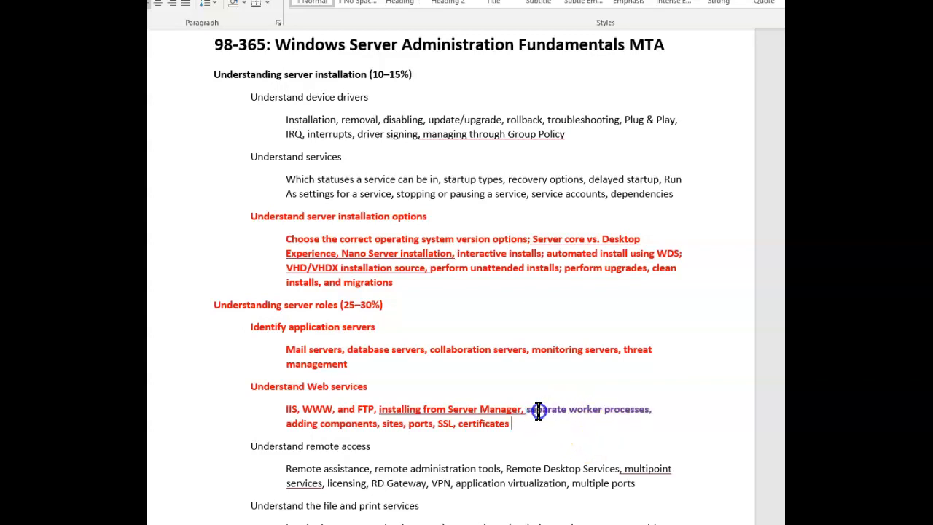